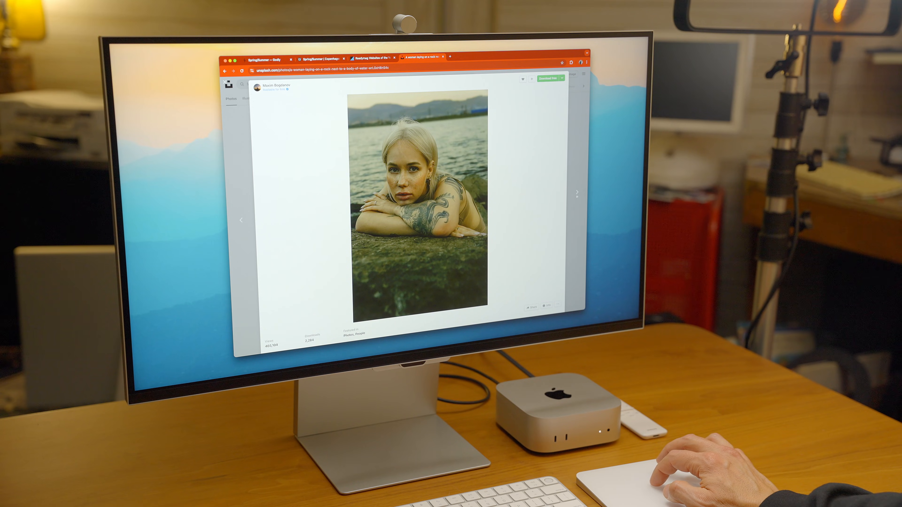
# - Advance the Unsplash viewer from the tattooed-woman portrait to the hot-air balloons photo
pyautogui.click(576, 191)
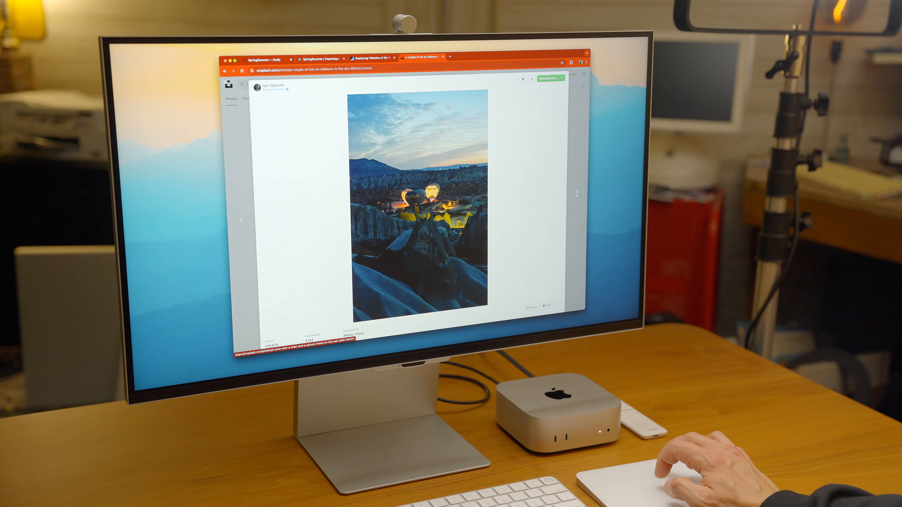
pyautogui.click(578, 191)
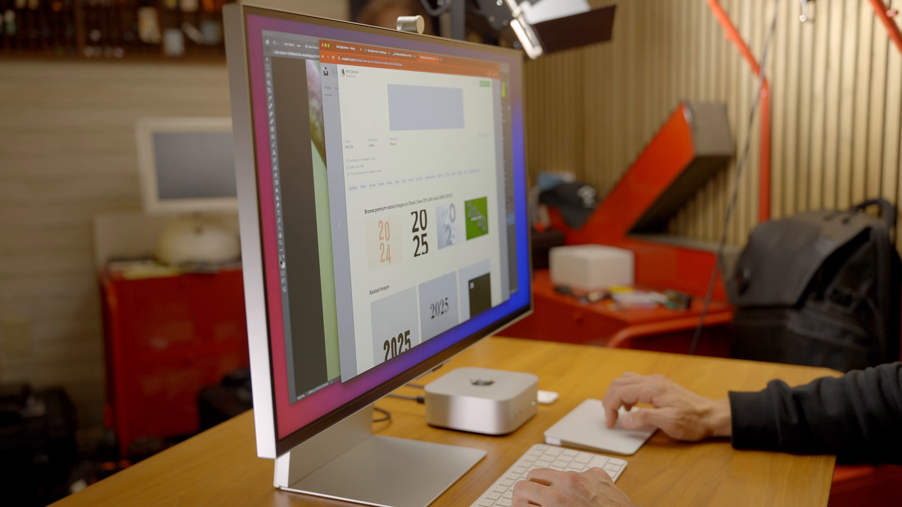
# - Scroll past Unsplash related images and down the design studio's 'Experiences for Brands' homepage
pyautogui.scroll(-3)
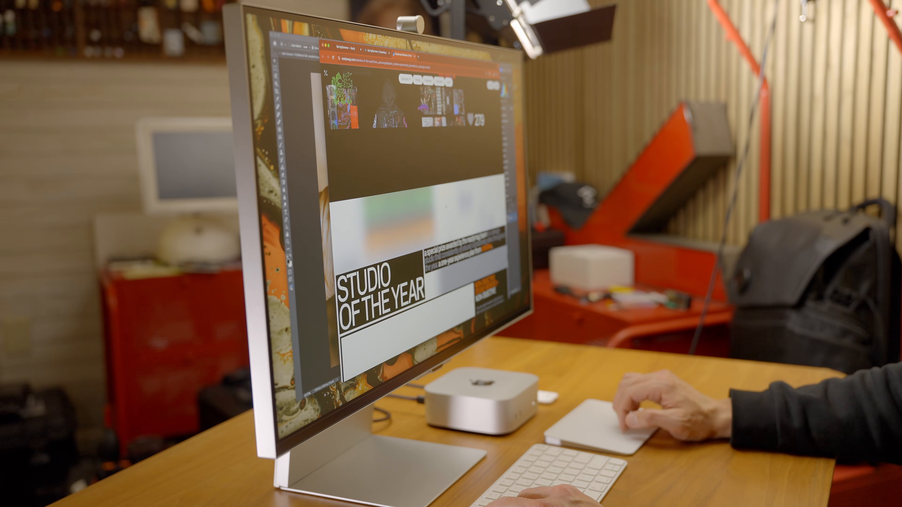
pyautogui.scroll(-3)
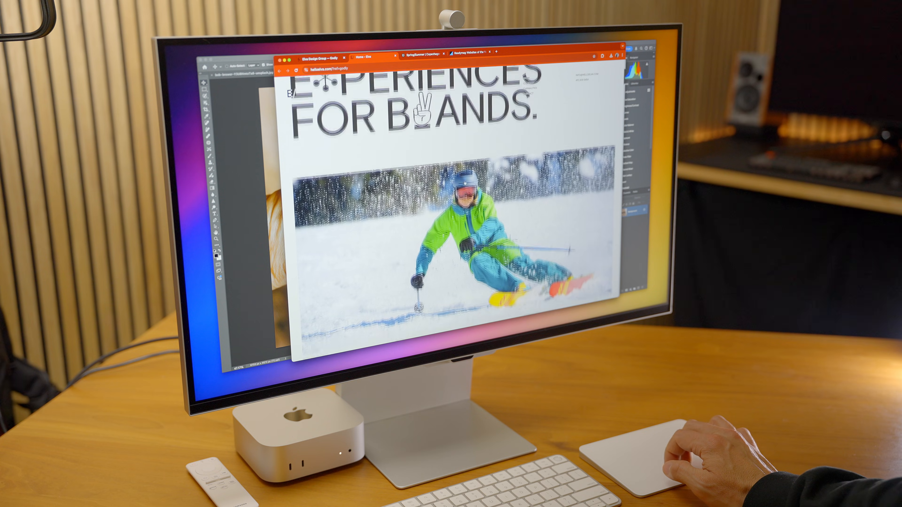
# - Scroll the Better Trail project page to the 'On the cutting room floor' logo sketch grid
pyautogui.scroll(-3)
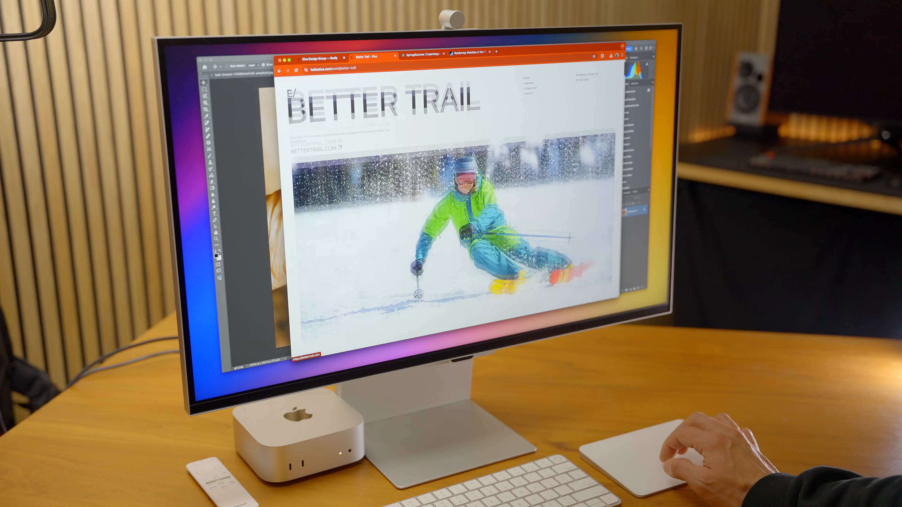
pyautogui.scroll(-3)
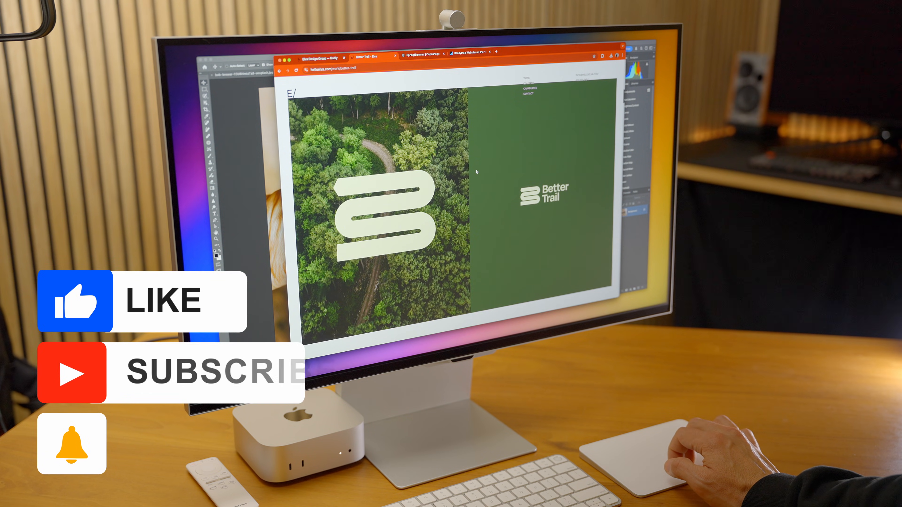
pyautogui.scroll(-3)
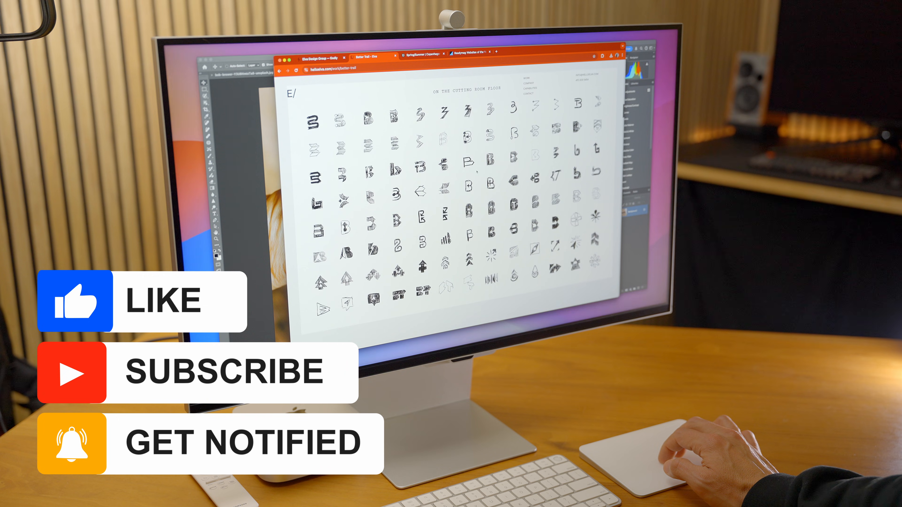
pyautogui.scroll(3)
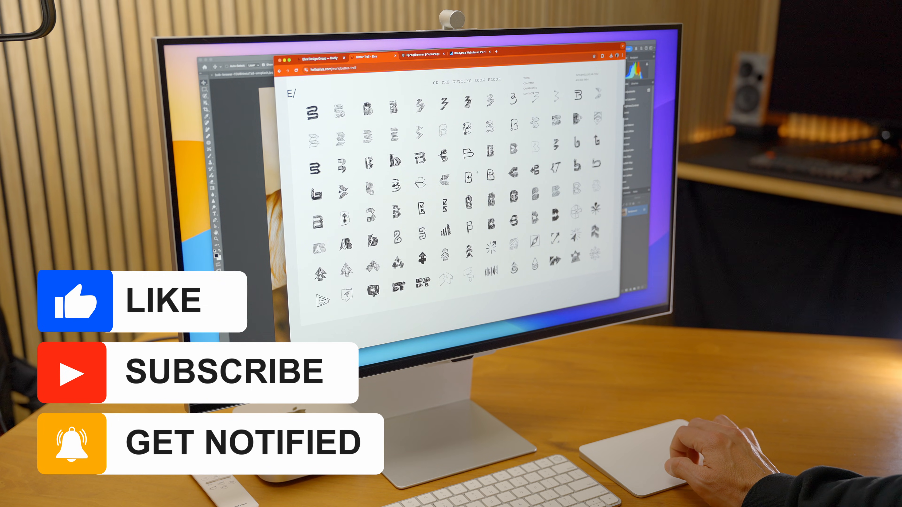